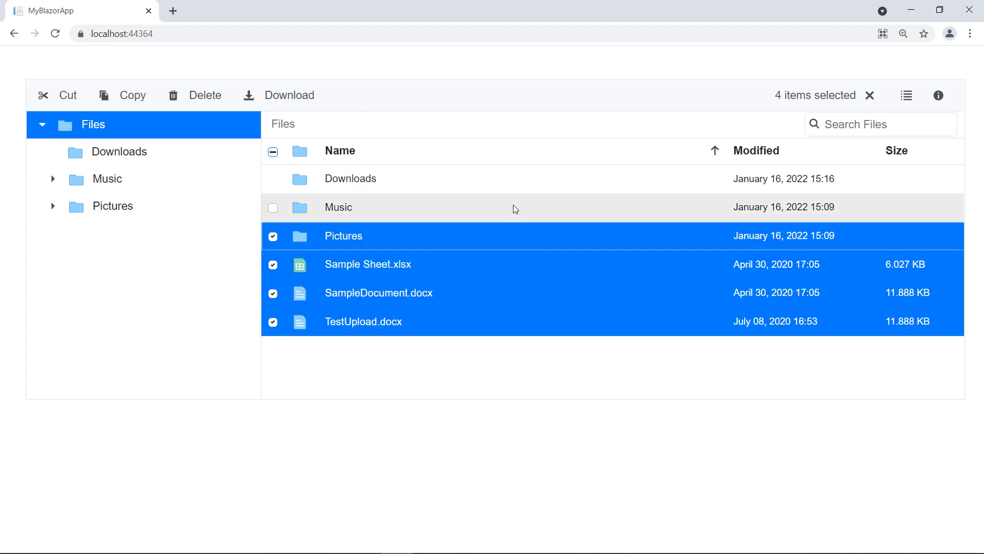
Step: Refresh the file manager page and begin an Allow... attribute in Index.razor
{"action": "left_click", "coordinate": [273, 151]}
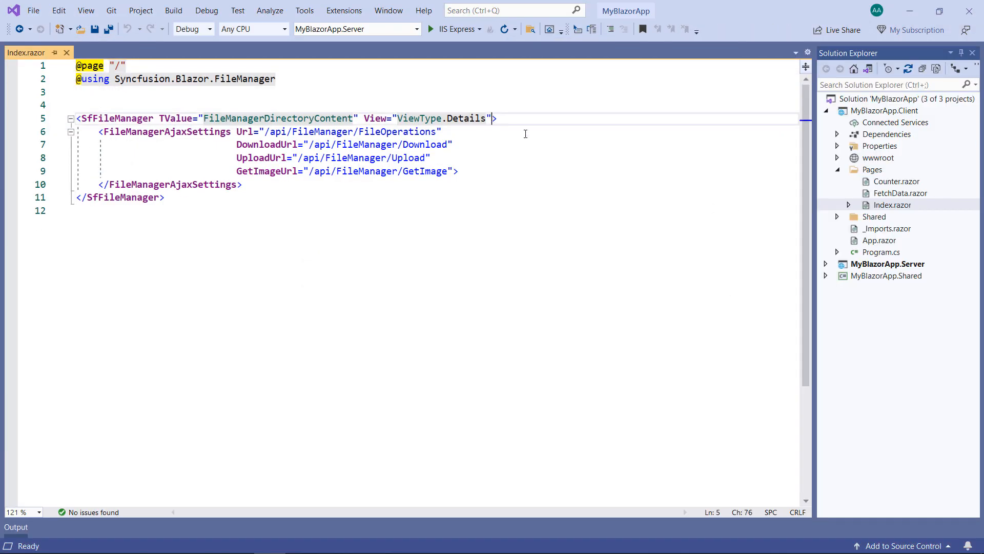
{"action": "type", "text": "allow"}
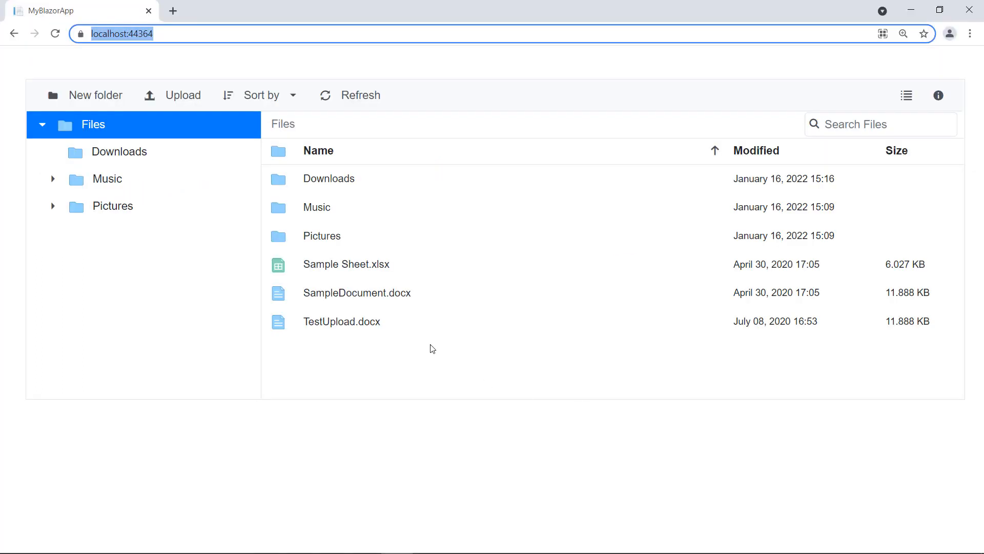
Step: Confirm Sample Sheet.xlsx selects alone, then add AllowDragAndDrop="true" to the file manager
{"action": "left_click", "coordinate": [346, 264]}
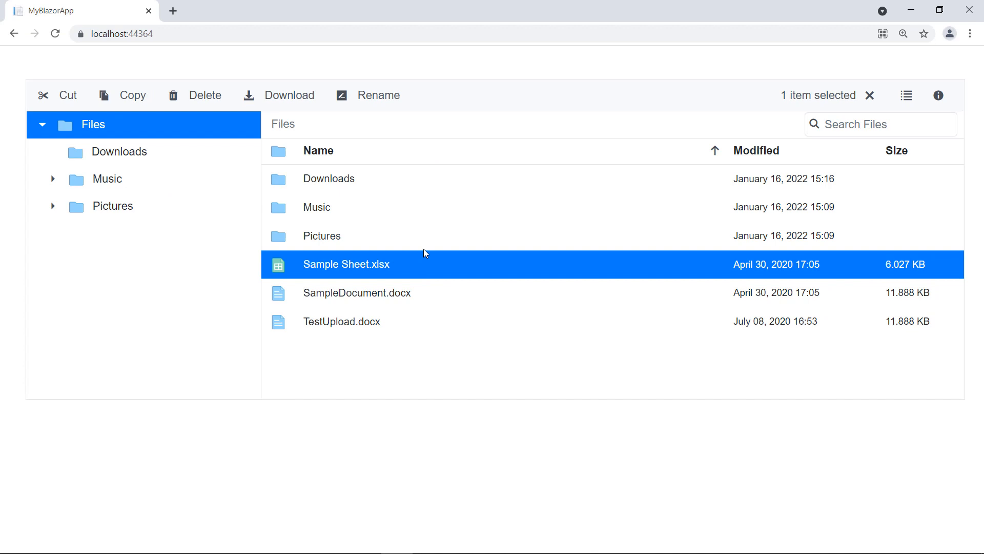
{"action": "left_click", "coordinate": [328, 179]}
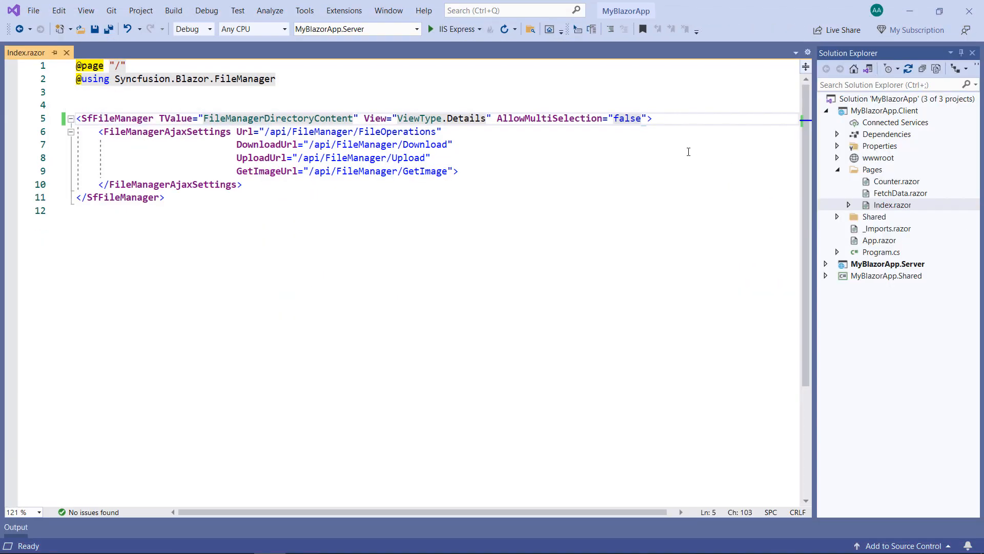
{"action": "type", "text": "AllowDragAndDrop=\"\">"}
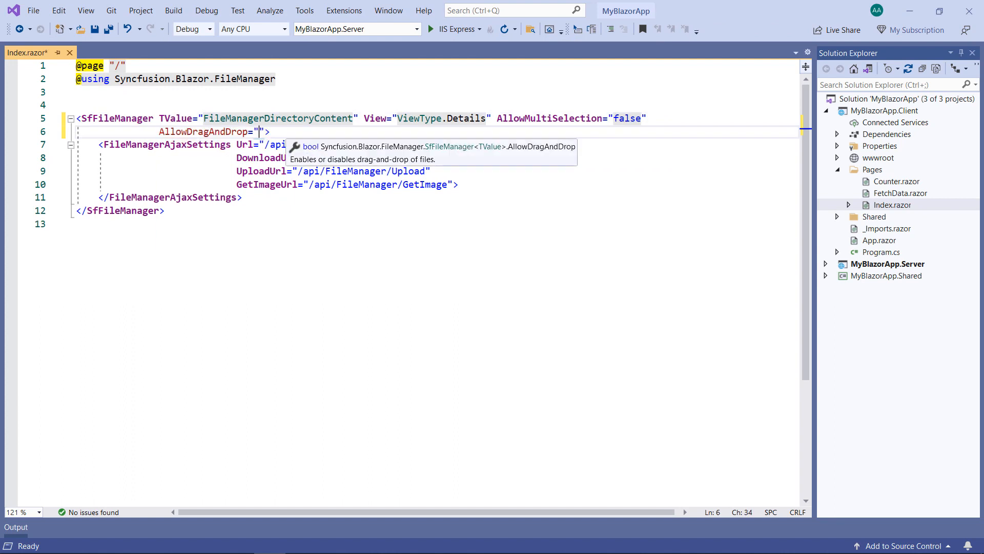
{"action": "type", "text": "true"}
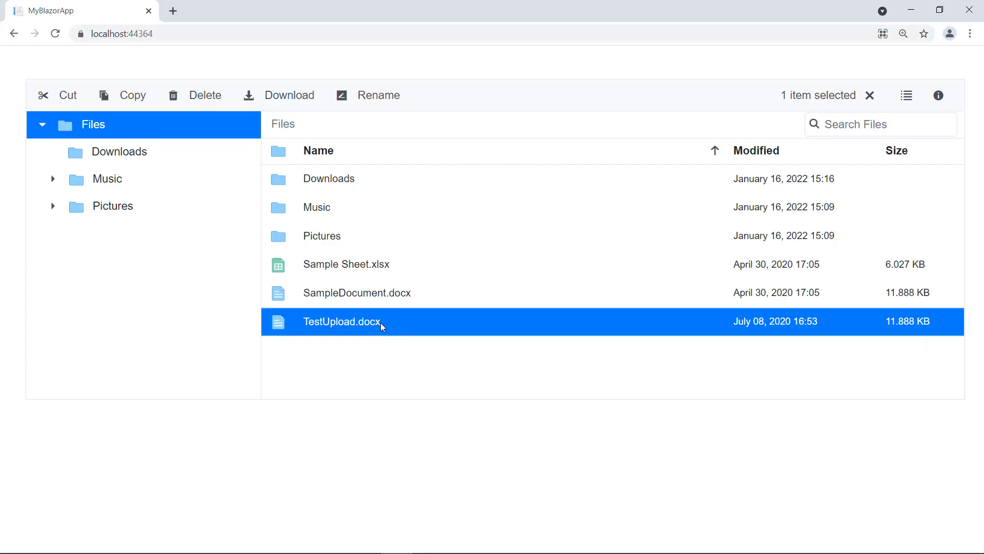
Step: Drag TestUpload.docx from the Files folder into Downloads in the running app
{"action": "double_click", "coordinate": [119, 152]}
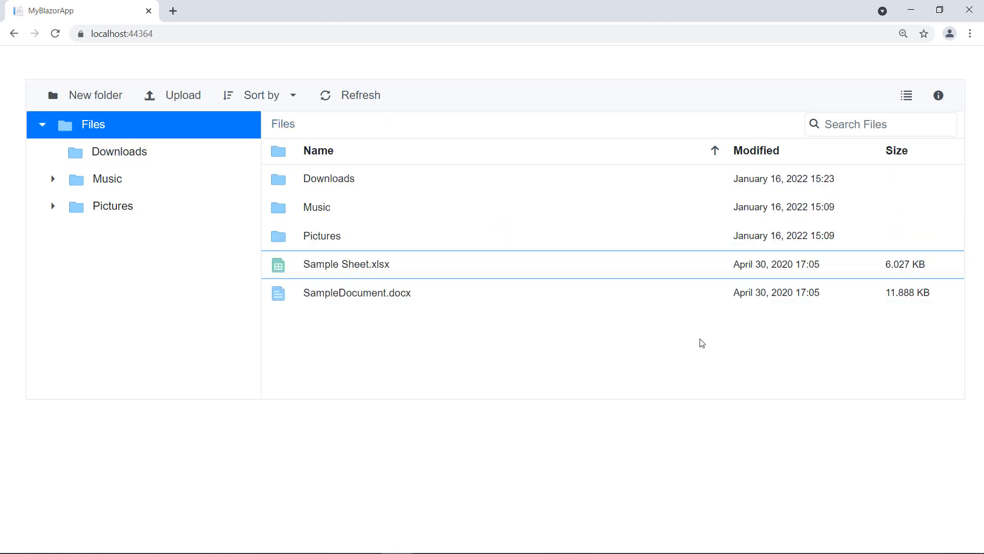
{"action": "left_click", "coordinate": [357, 293]}
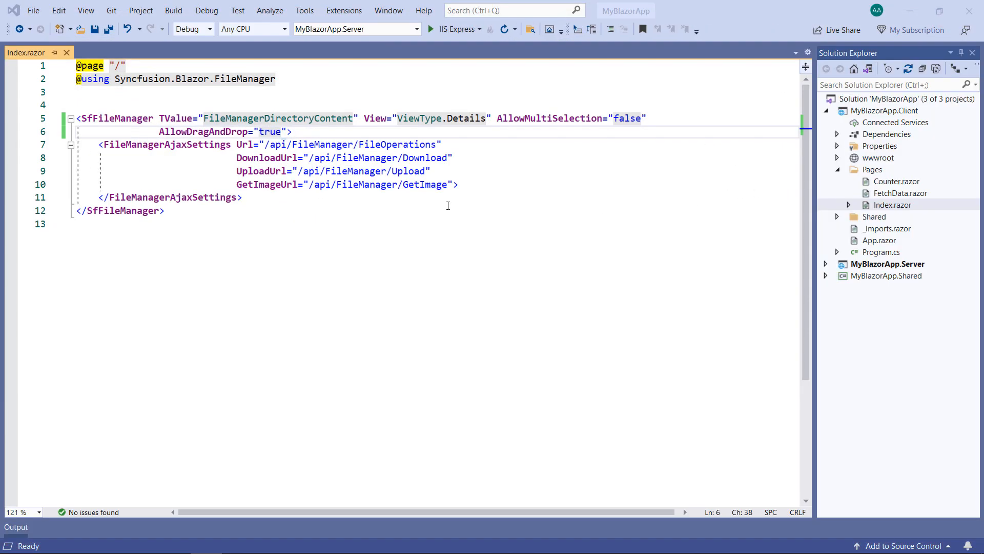
Step: Wire <FileManagerEvents OnFileDragStart="DragStart"> and declare the DragStart(FileDragEventArgs) method
{"action": "type", "text": "<FileManagerEvents TValue=\"FileManagerDirectoryContent"}
{"action": "type", "text": "OnFile"}
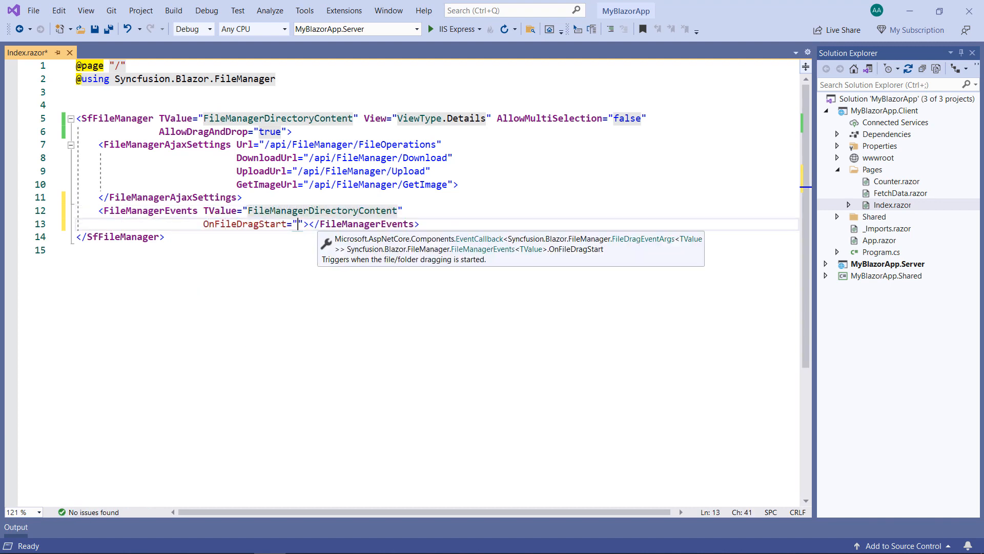
{"action": "type", "text": "DragStart"}
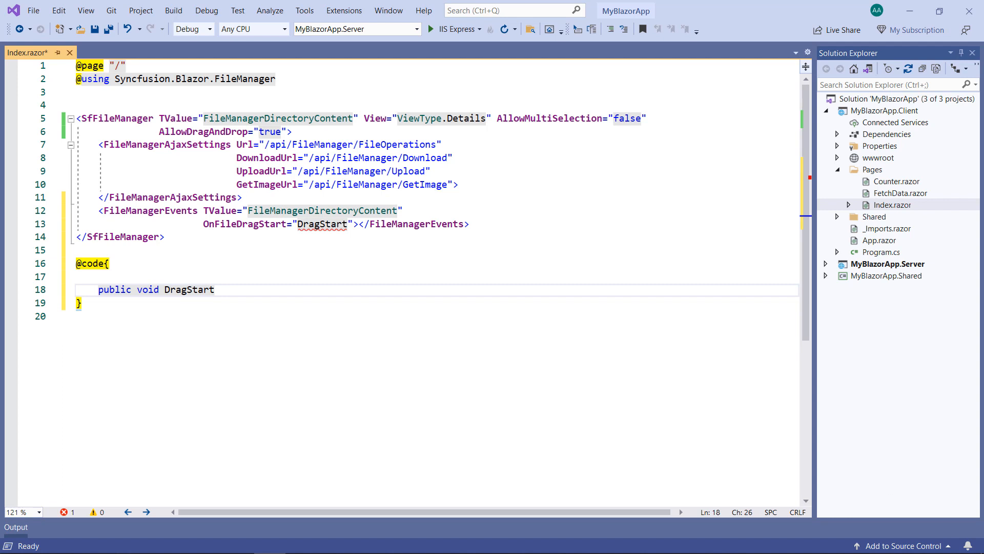
{"action": "type", "text": "(FileDragEventArgs)"}
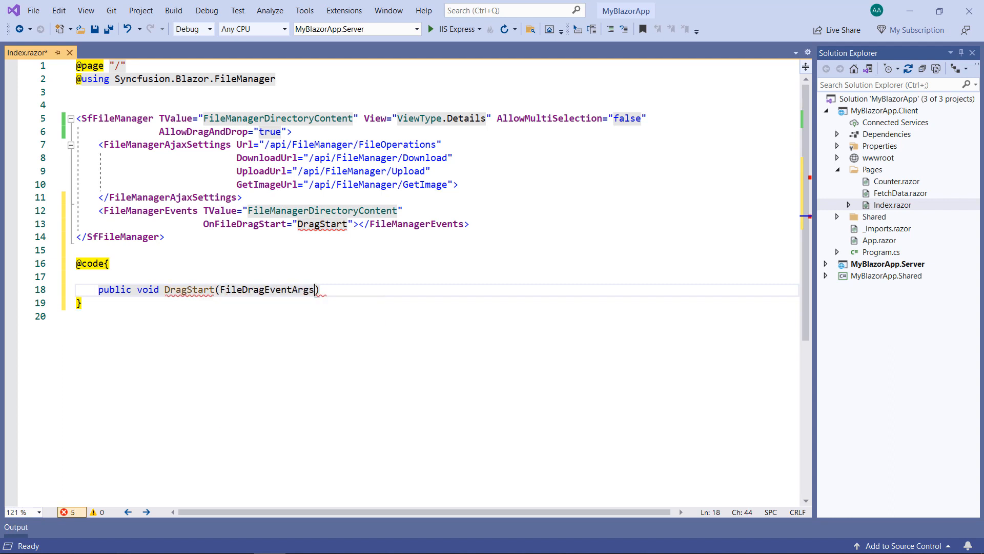
{"action": "type", "text": "<FileManagerDirectoryContent> a"}
{"action": "type", "text": "if(a"}
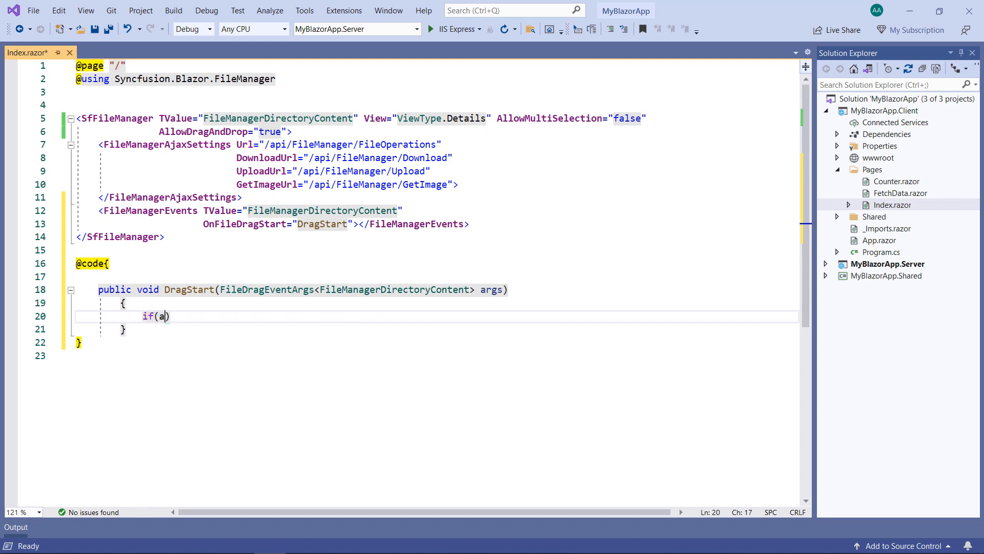
Step: In DragStart, set args.Cancel = true when the dragged file ends in .docx
{"action": "type", "text": "rgs.FileDetails.first("}
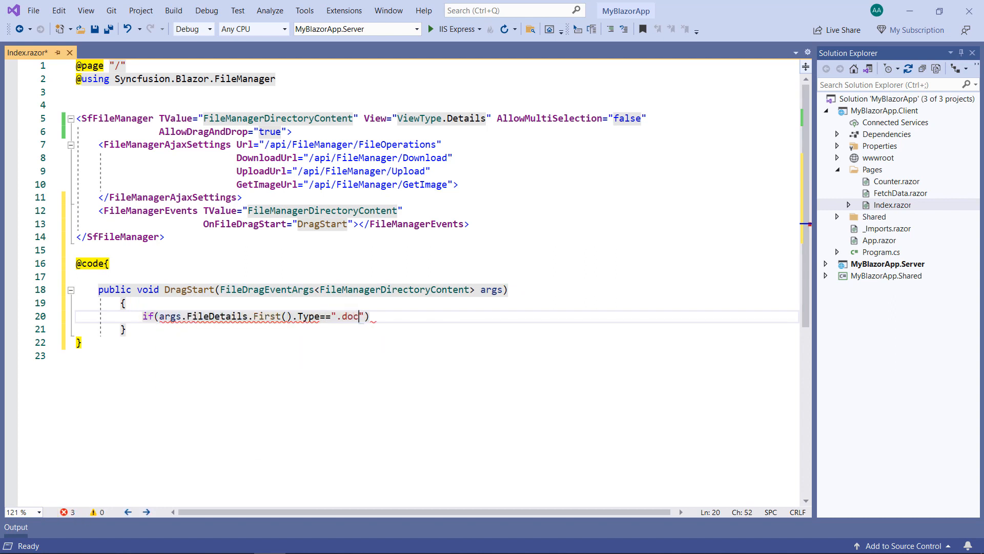
{"action": "type", "text": "x\"){\\n{\\nargs."}
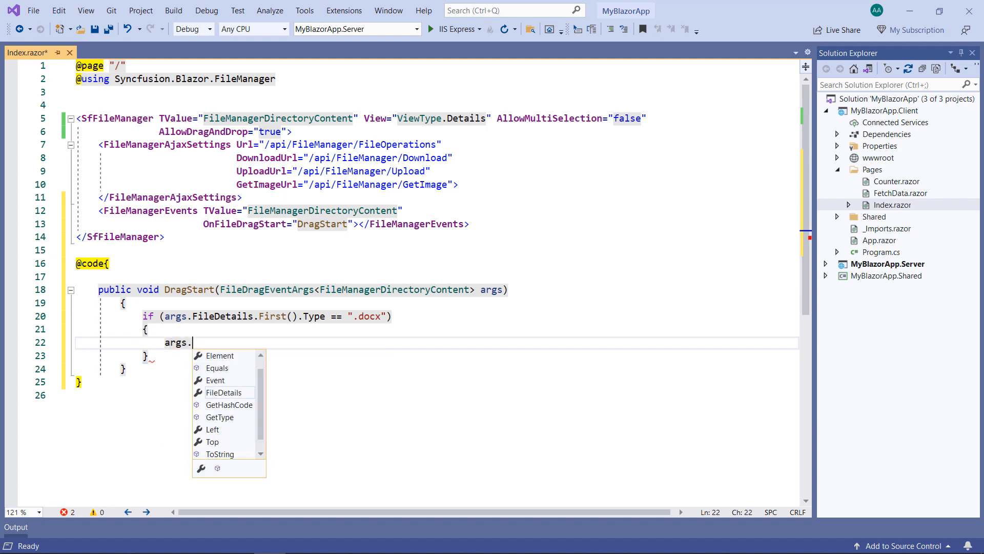
{"action": "type", "text": "Cancel = true;"}
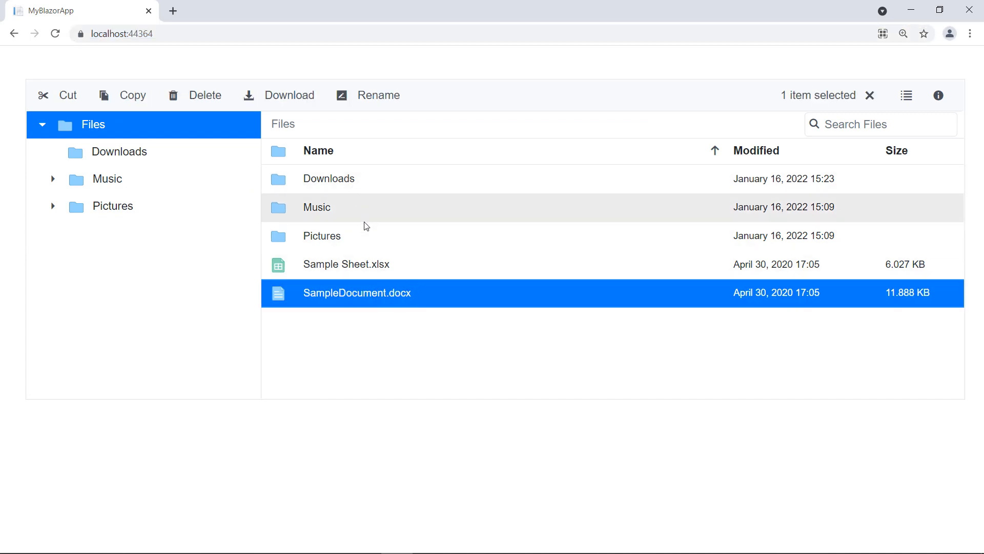
{"action": "mouse_move", "coordinate": [355, 306]}
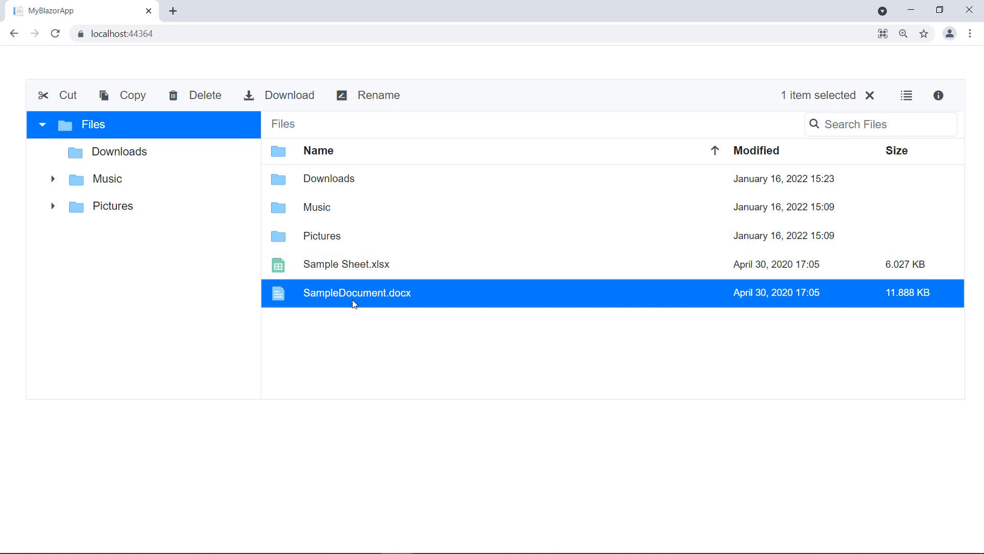
{"action": "mouse_move", "coordinate": [341, 267]}
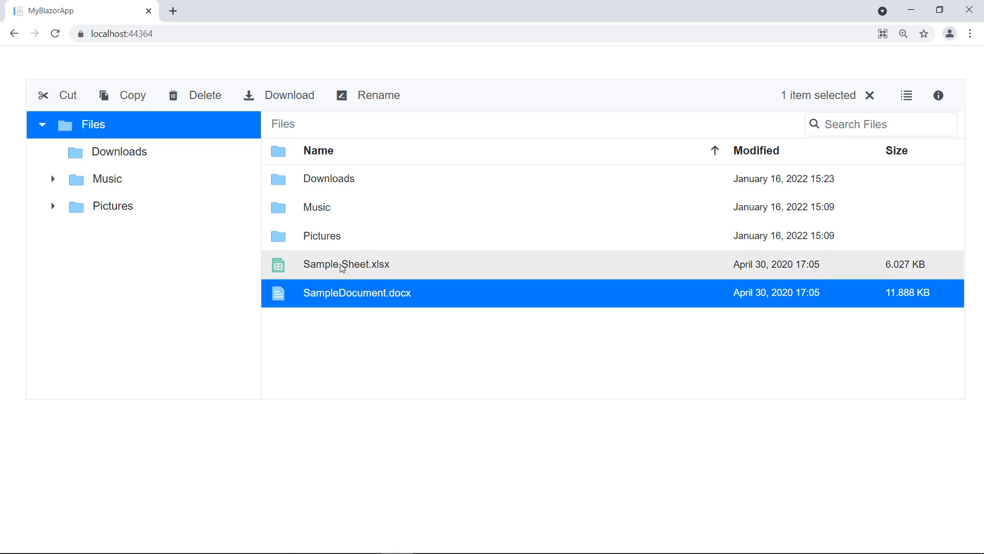
Step: Select SampleDocument.docx and confirm its drag is cancelled, leaving it in Files
{"action": "left_click", "coordinate": [346, 264]}
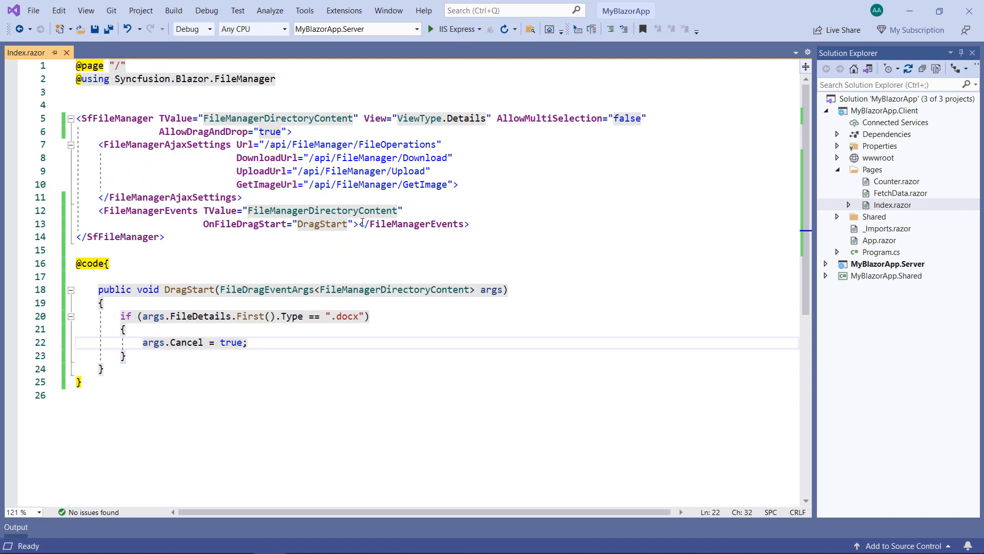
Step: Add OnFileDragStop, FileDropped and FileDragging attributes to FileManagerEvents
{"action": "type", "text": "OnFileDragStop=\"DragStop"}
{"action": "type", "text": "FileDropped=\"Dropped"}
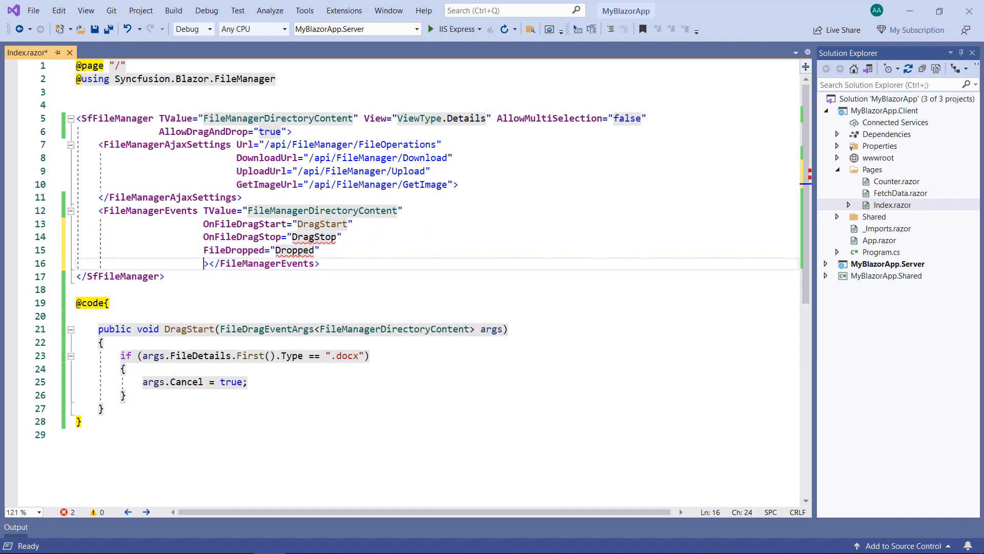
{"action": "type", "text": "FileDragging=\"Dragging"}
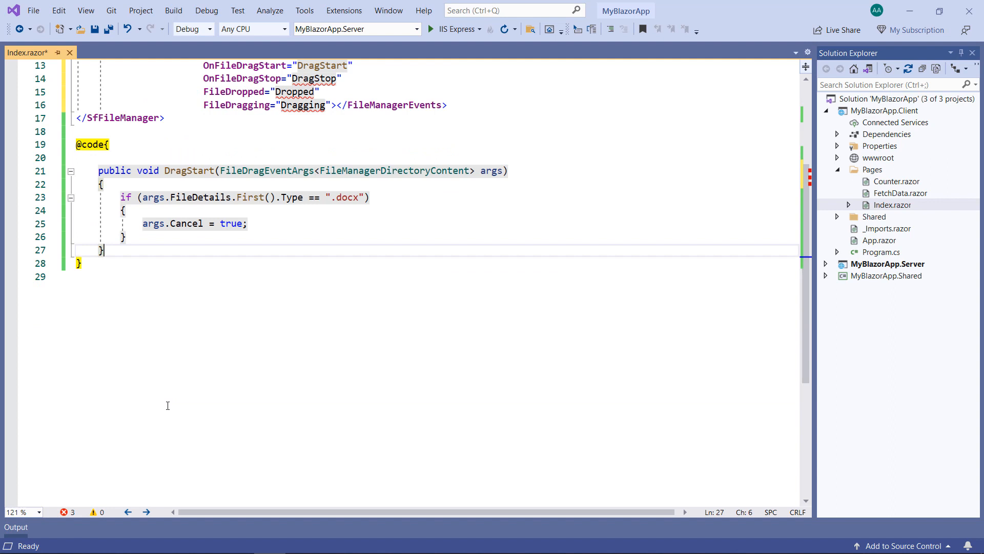
Step: Write DragStop/Dropped/Dragging handlers logging the file name via Console.WriteLine, then run with IIS Express
{"action": "type", "text": "public"}
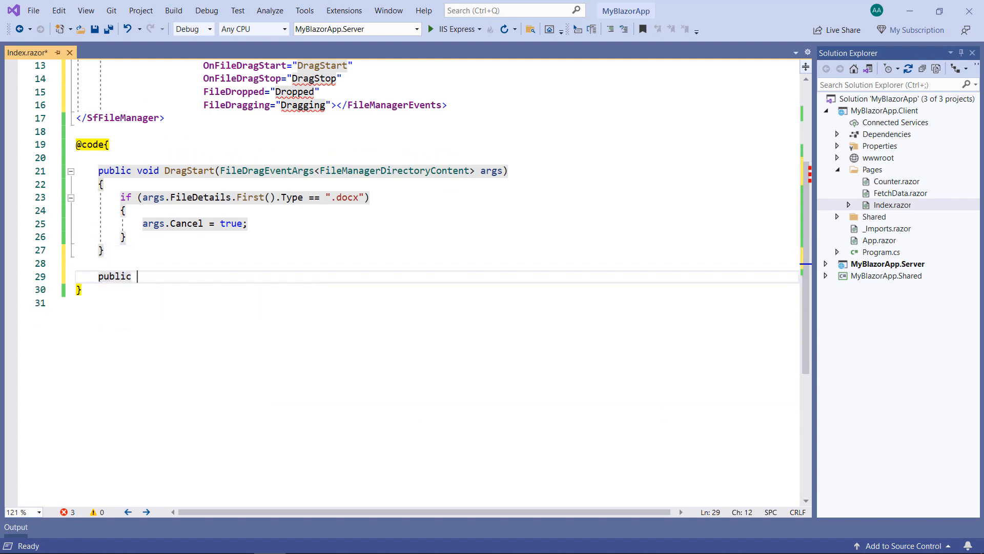
{"action": "type", "text": "void DragStop(FileDragEventArgs<FileManagerDirectoryContent> args)"}
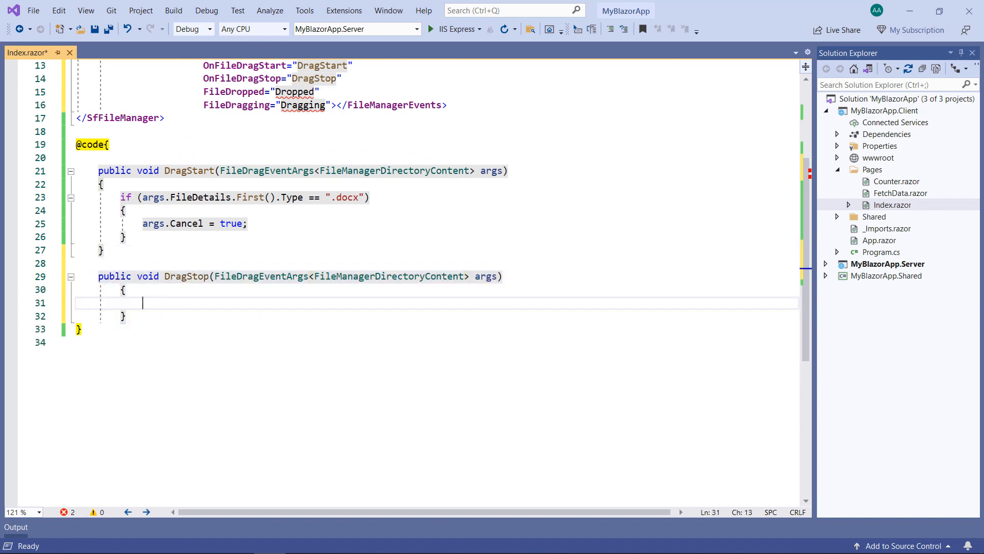
{"action": "type", "text": "Console."}
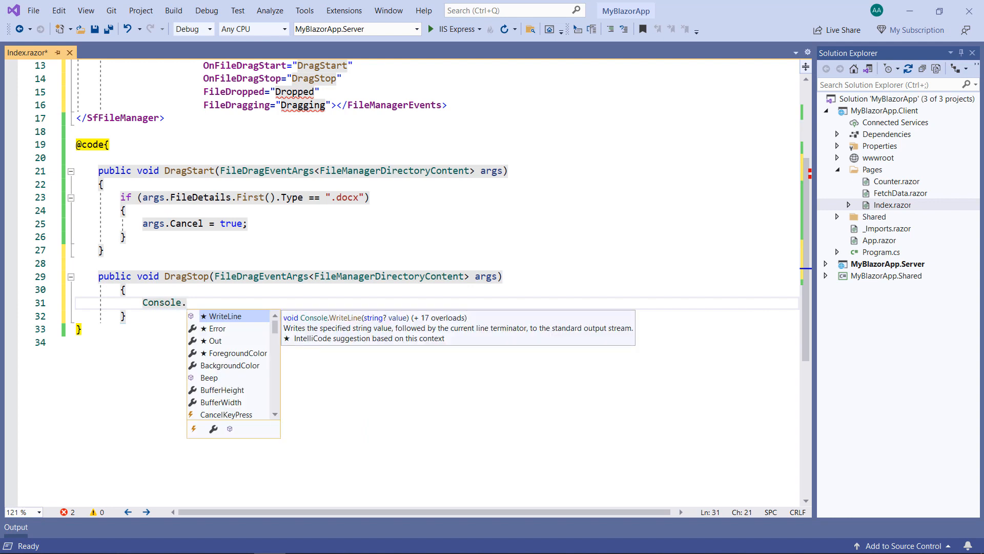
{"action": "type", "text": "WriteLine(\"DragStop: \" + args.FileDetails.FirstOrDefault().Name);"}
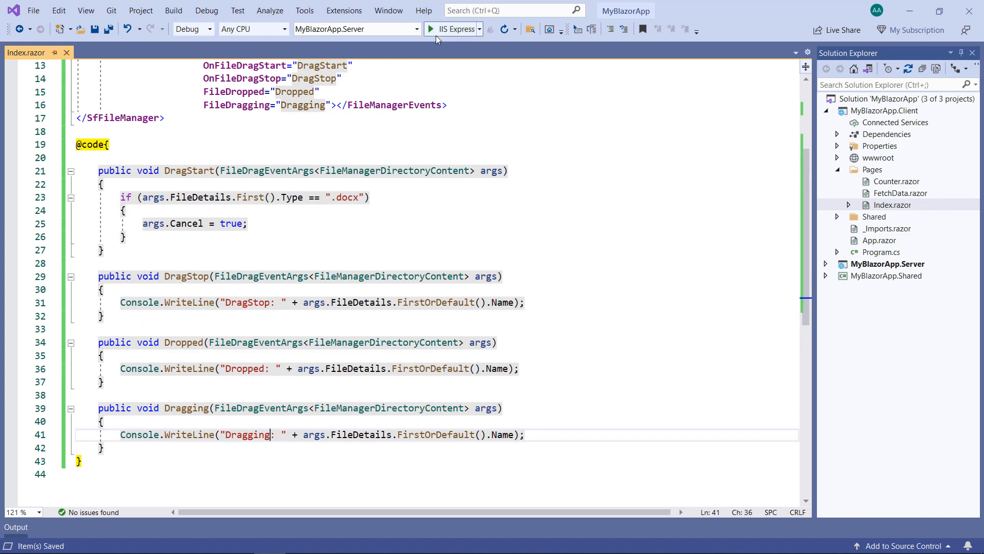
{"action": "left_click", "coordinate": [426, 29]}
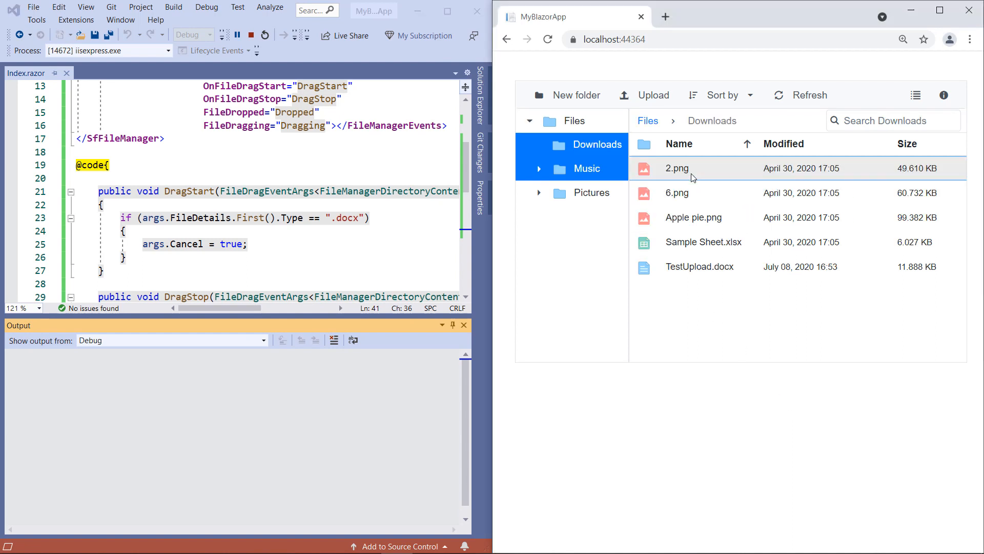
Step: Drag Sample Sheet.xlsx toward the Files tree node so the Output logs "Dragging: Sample Sheet.xlsx"
{"action": "left_click_drag", "start_coordinate": [703, 242], "coordinate": [599, 143]}
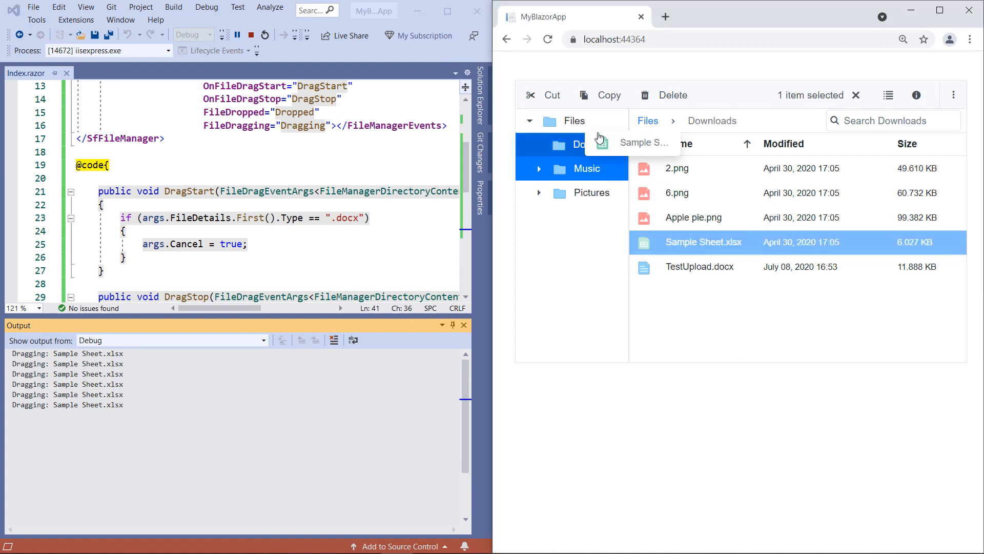